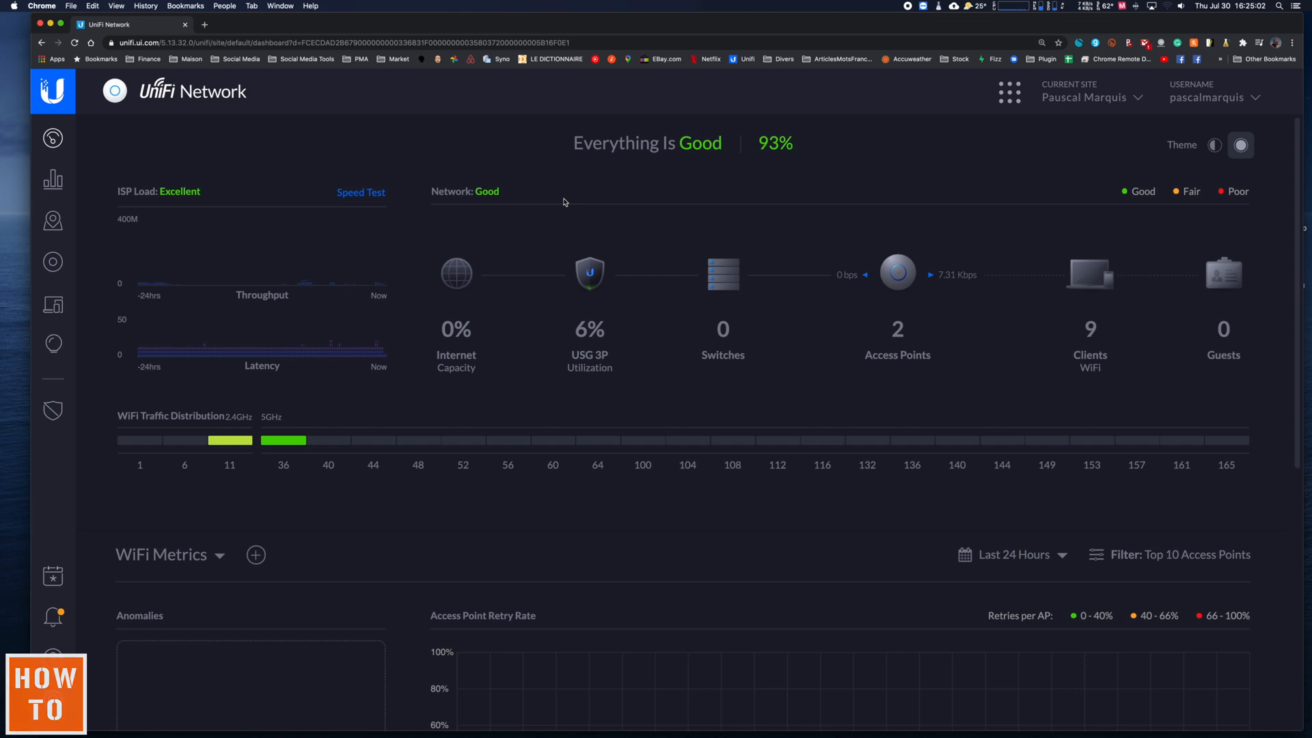
mouse_move(81, 648)
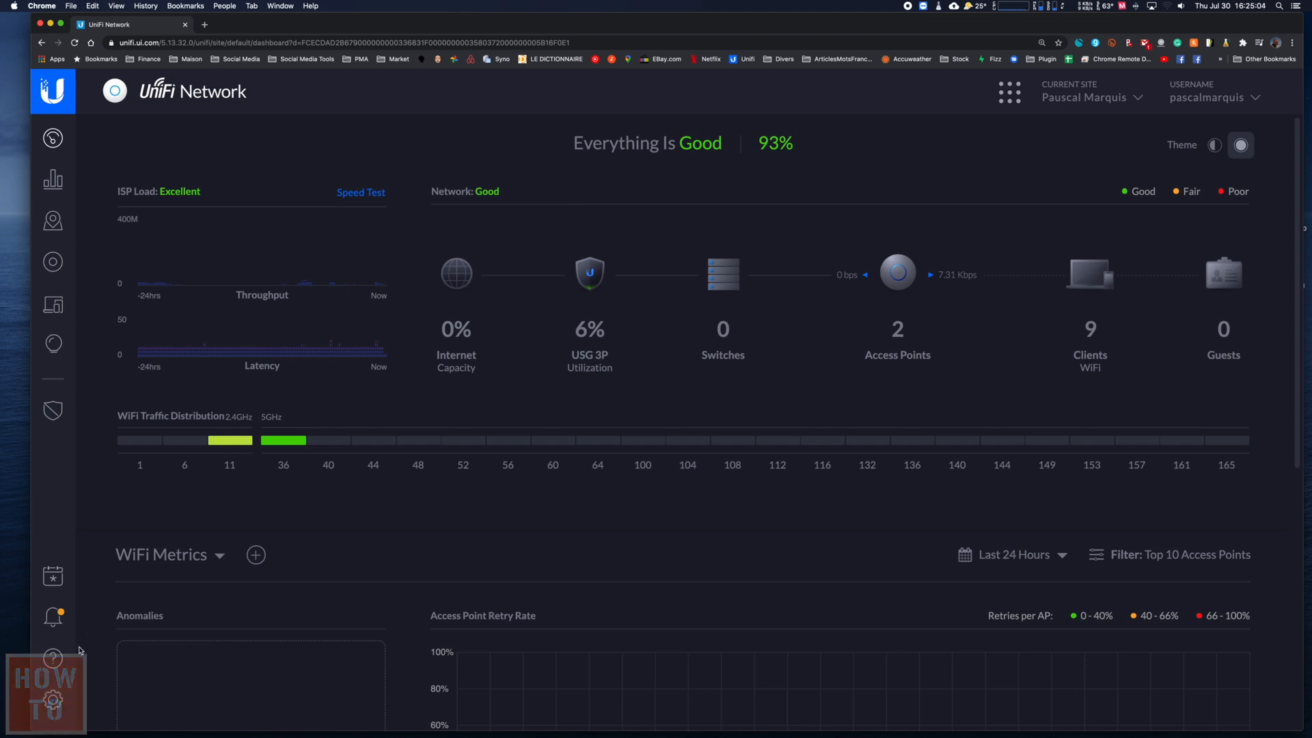
Open the site Settings from the sidebar gear icon.
click(51, 697)
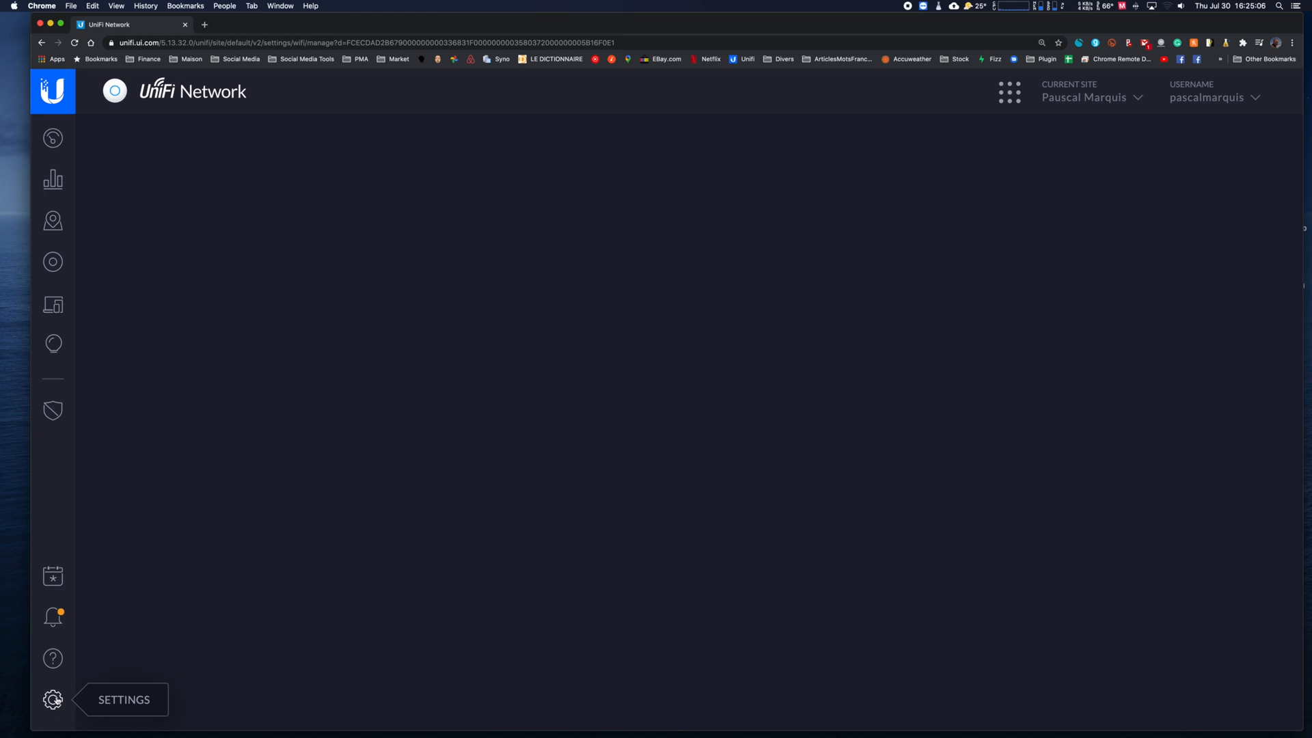
Go to Wi-Fi Networks and start a new Wi-Fi network.
click(52, 700)
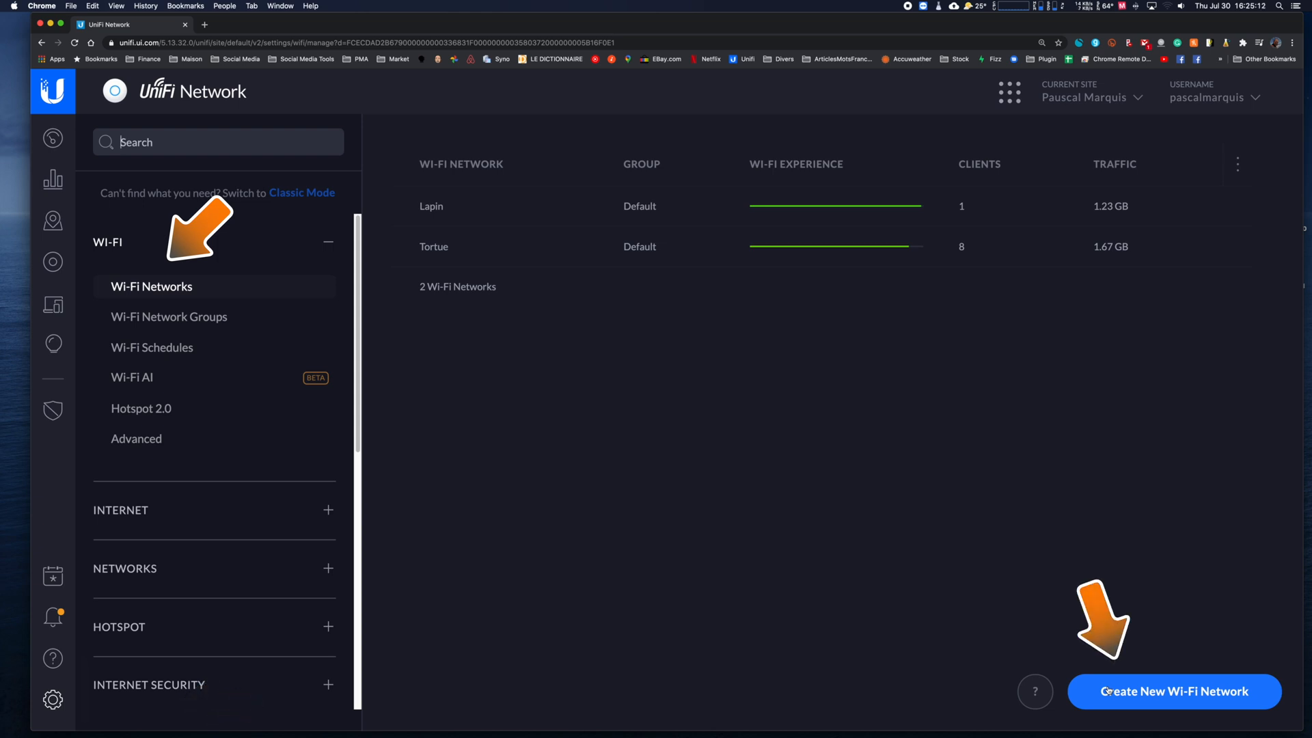
click(1175, 692)
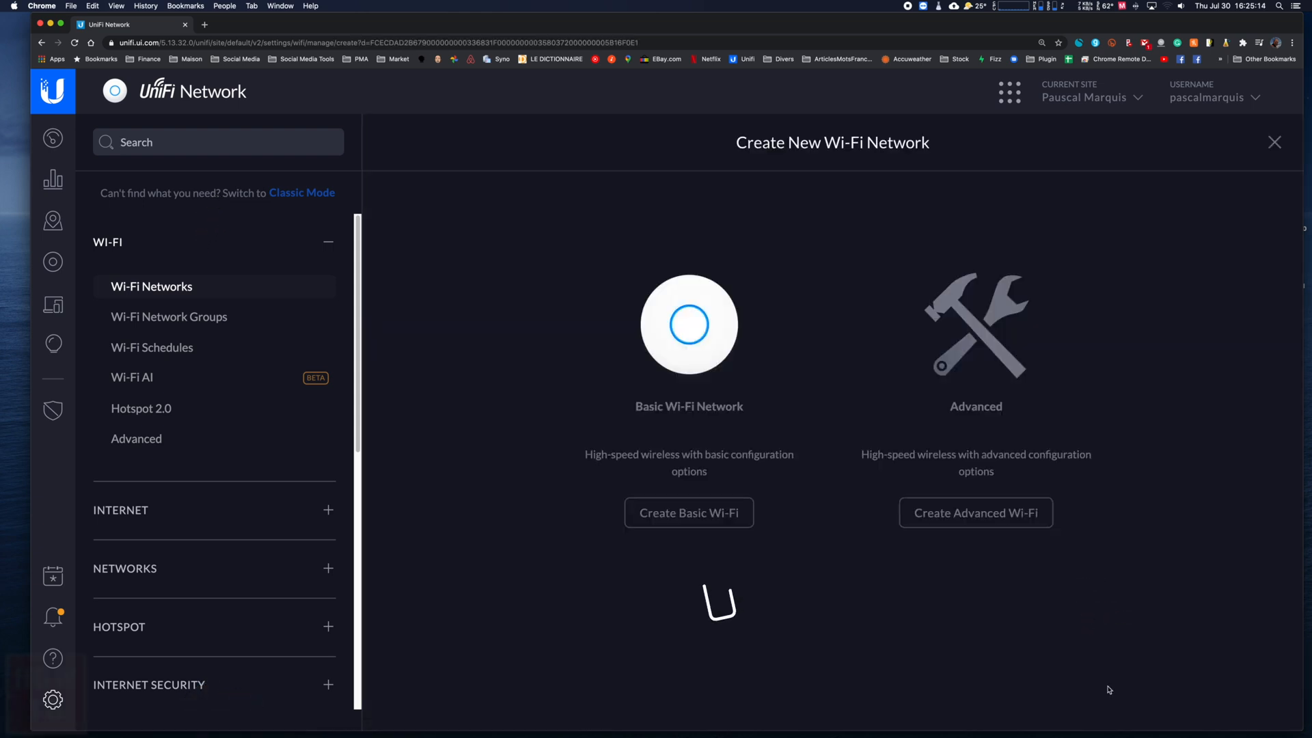
mouse_move(689, 517)
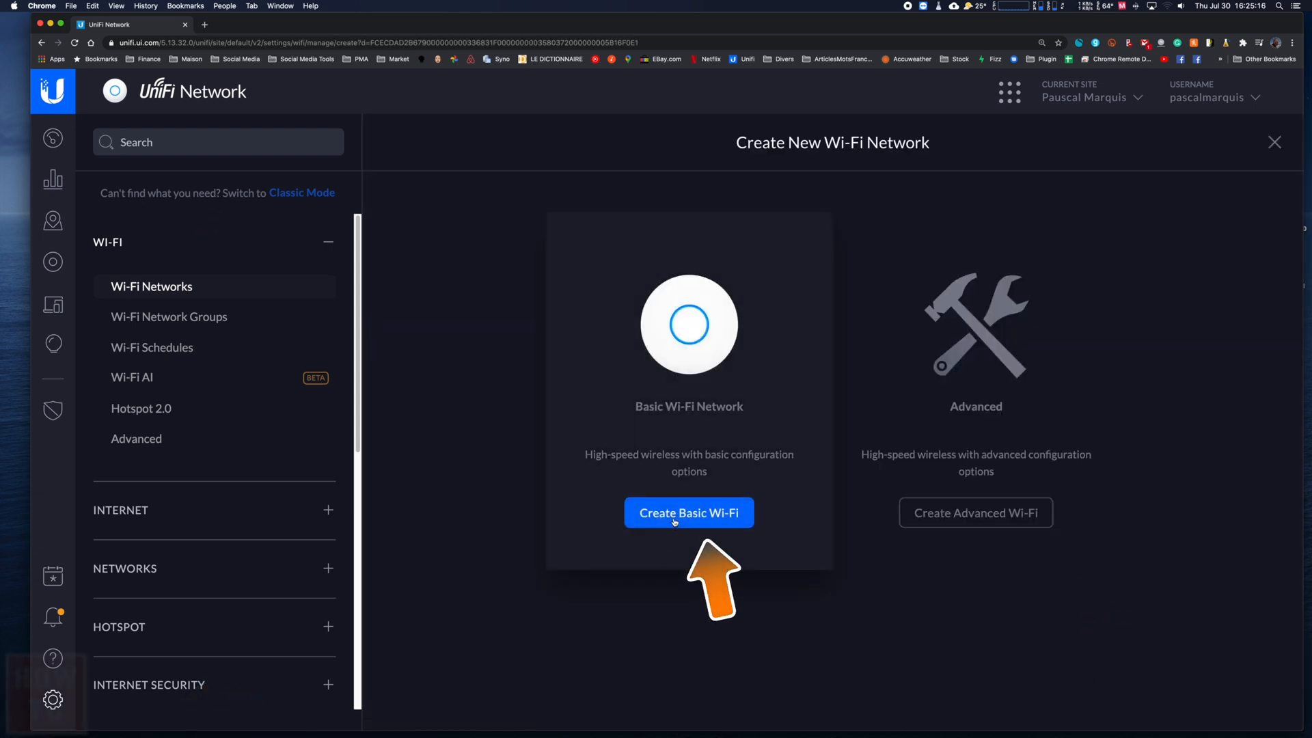
Set up a basic Wi-Fi network named 'Kids' with a password, reaching Review.
click(689, 512)
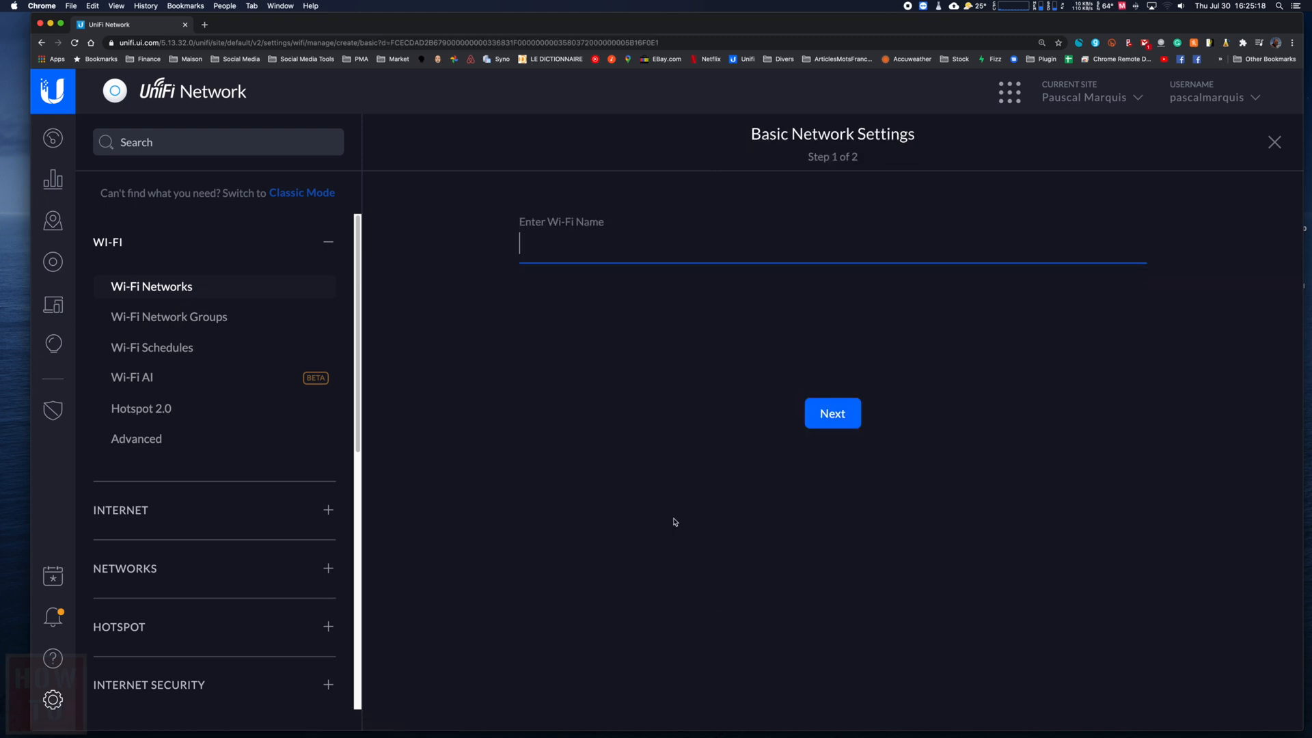
text(Kids)
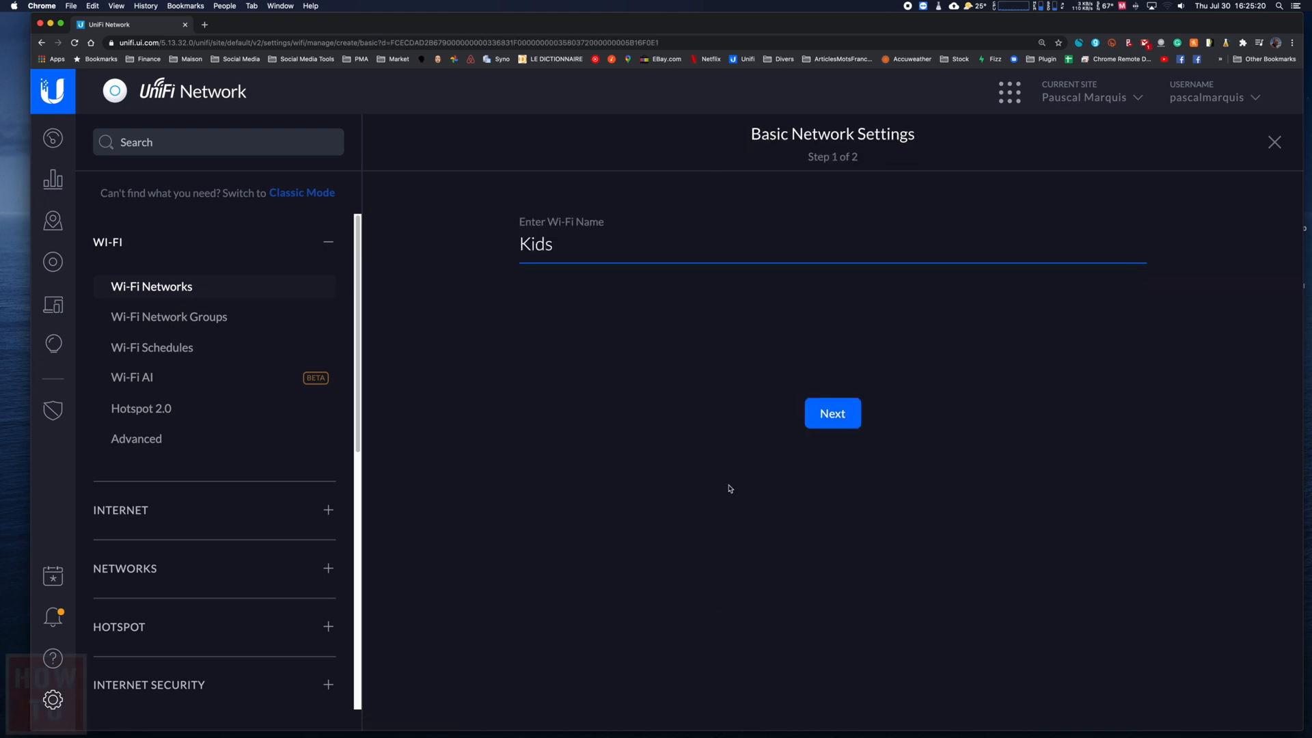
mouse_move(781, 475)
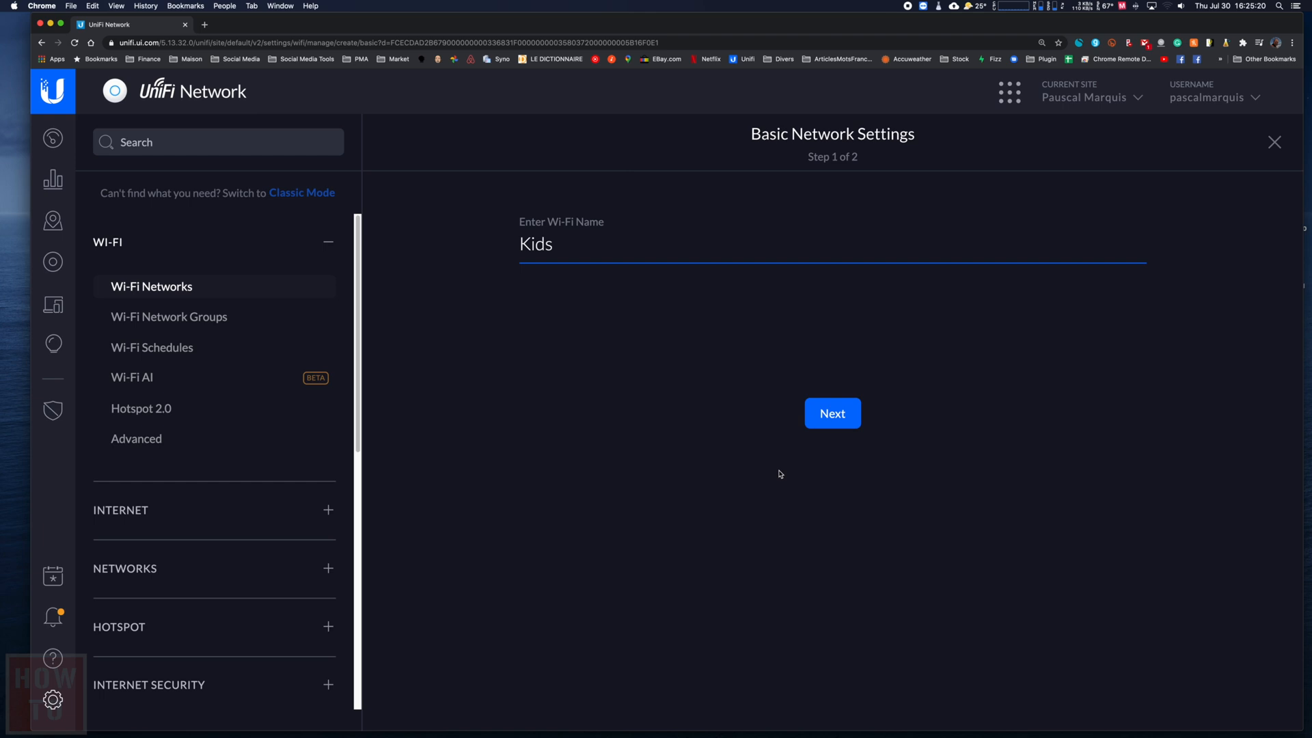
click(832, 413)
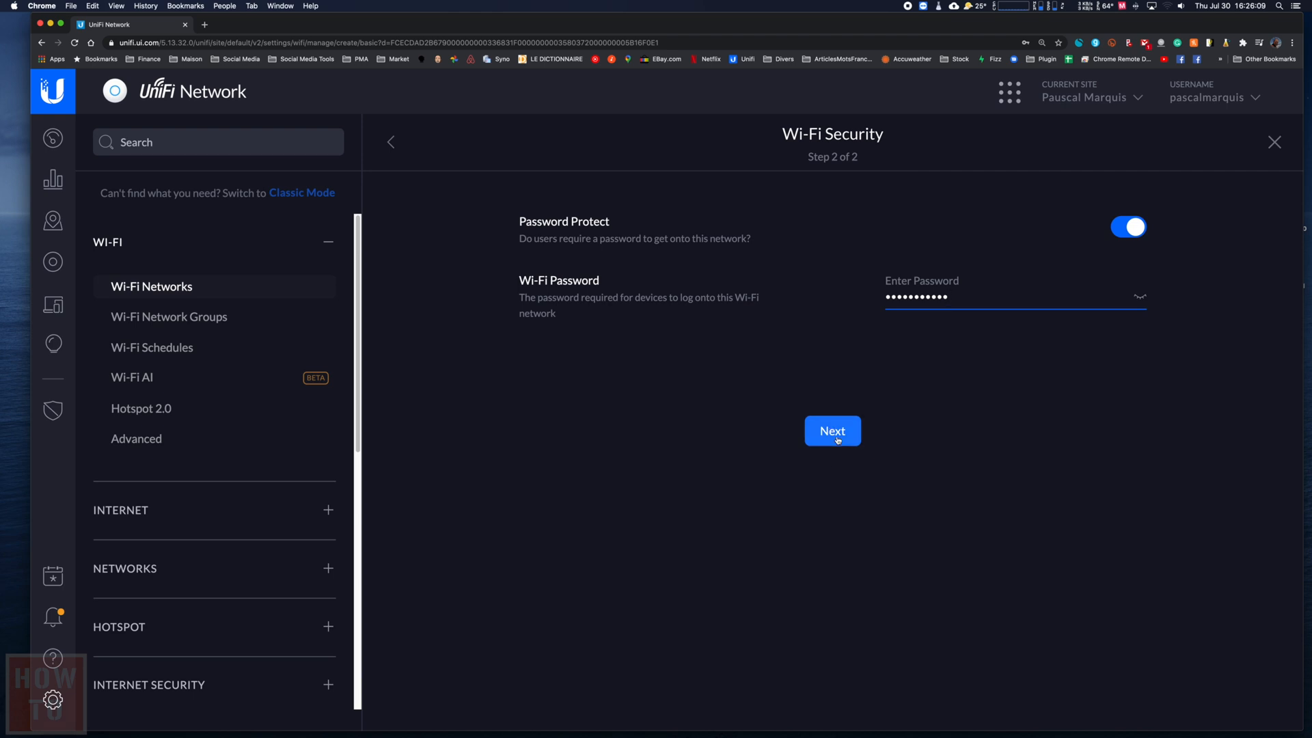
click(833, 431)
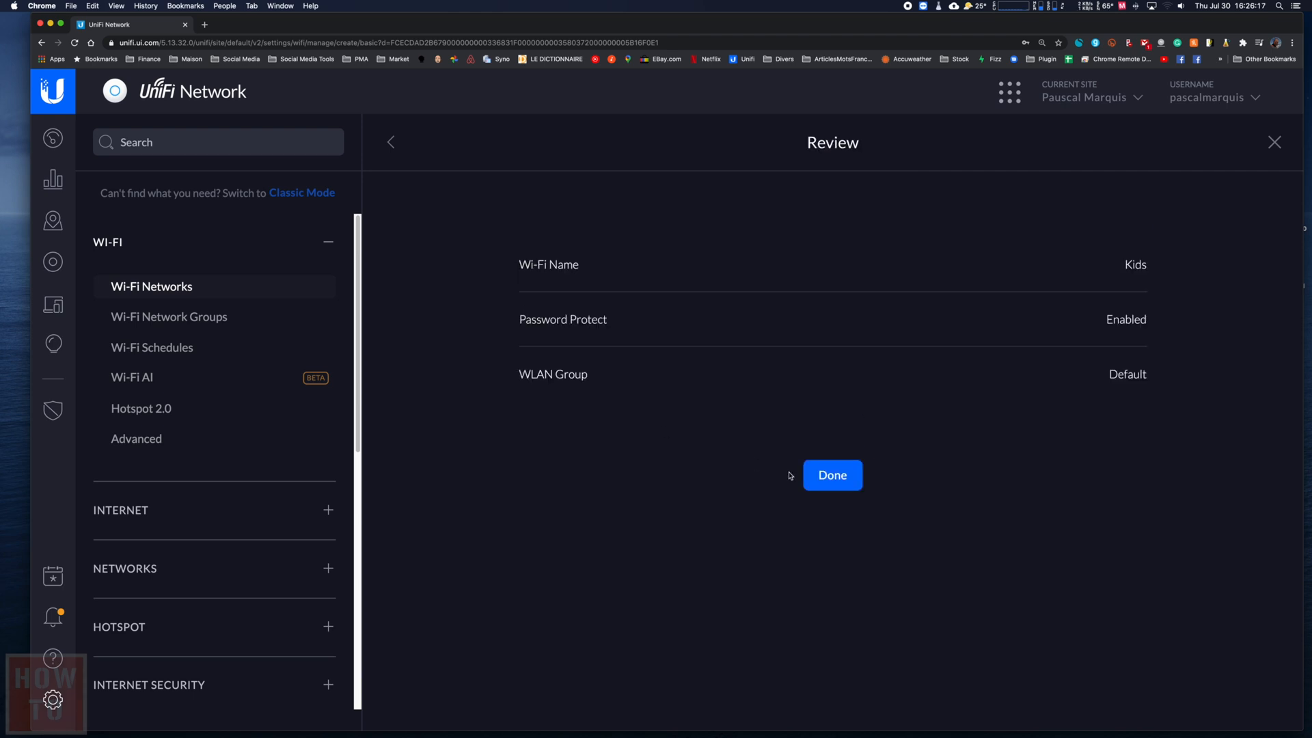
Confirm the review to create the Kids network.
click(833, 475)
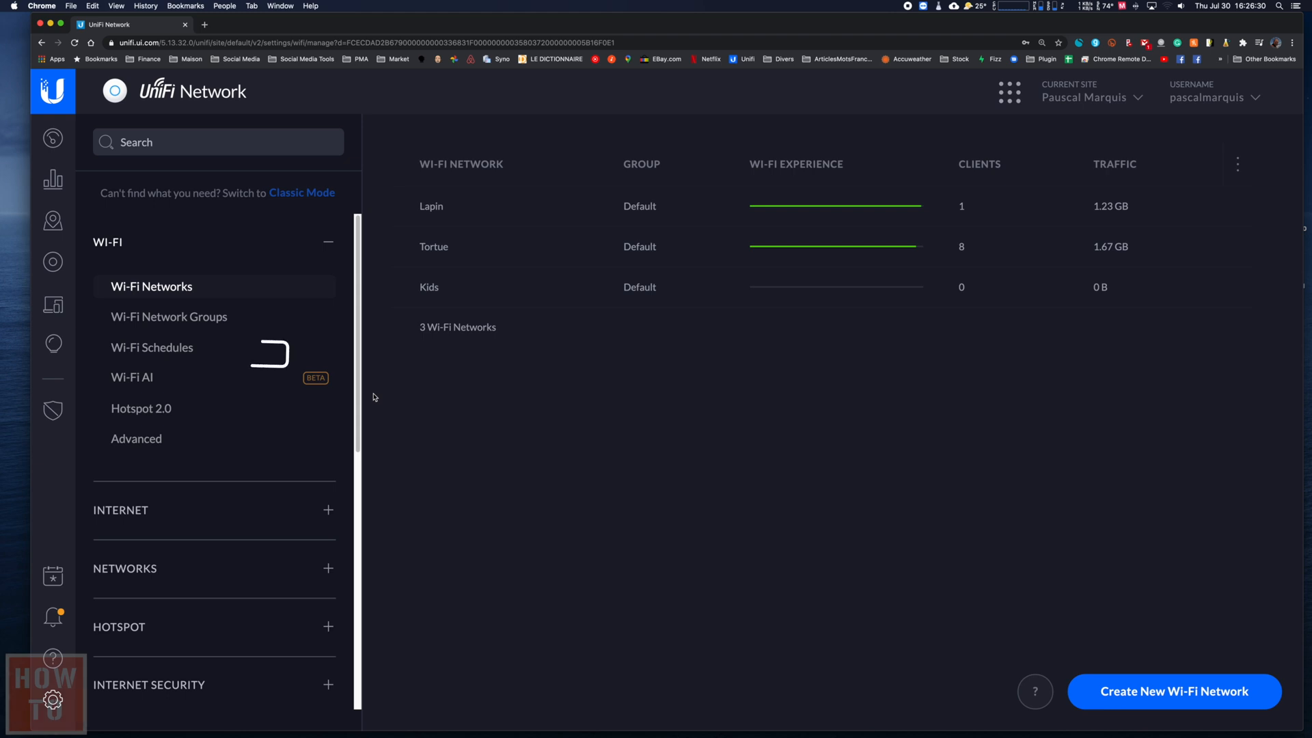
In Wi-Fi Schedules, draft a 12:00 AM–7:00 AM outage from Monday to Sunday.
click(152, 347)
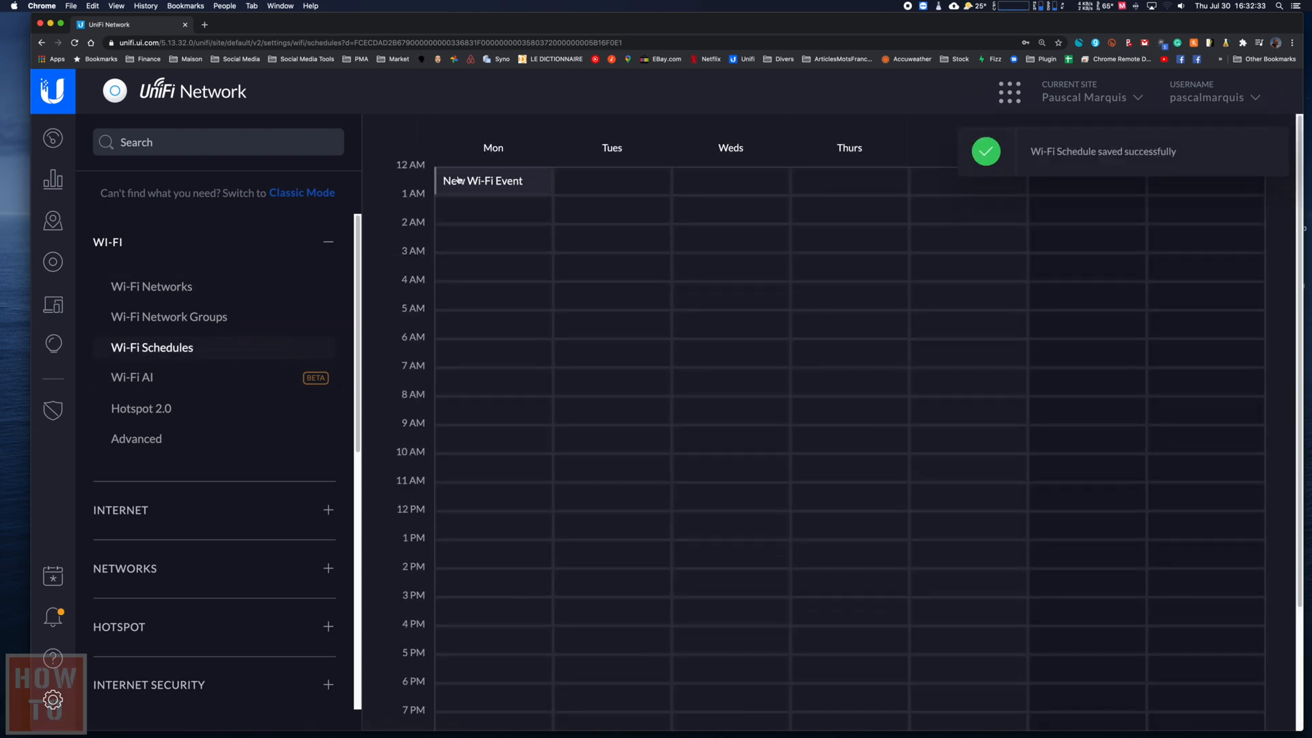
drag(481, 180, 459, 294)
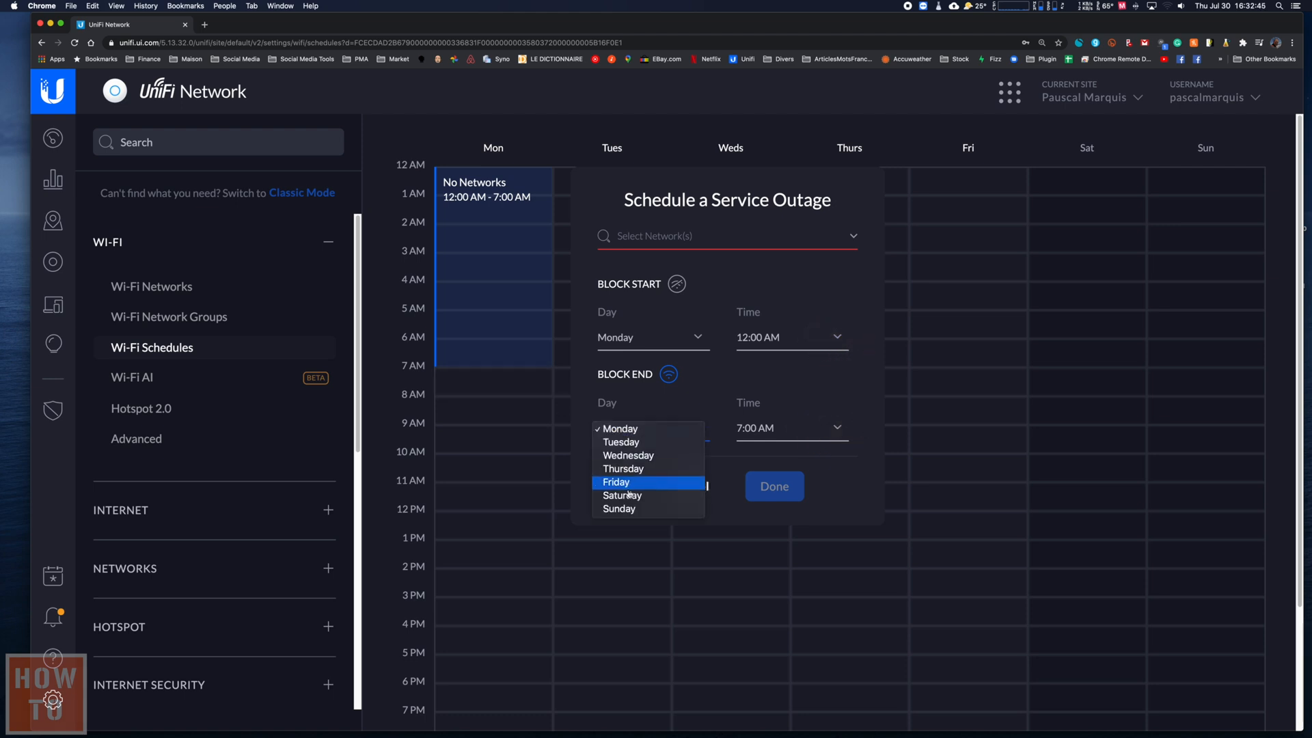
click(619, 509)
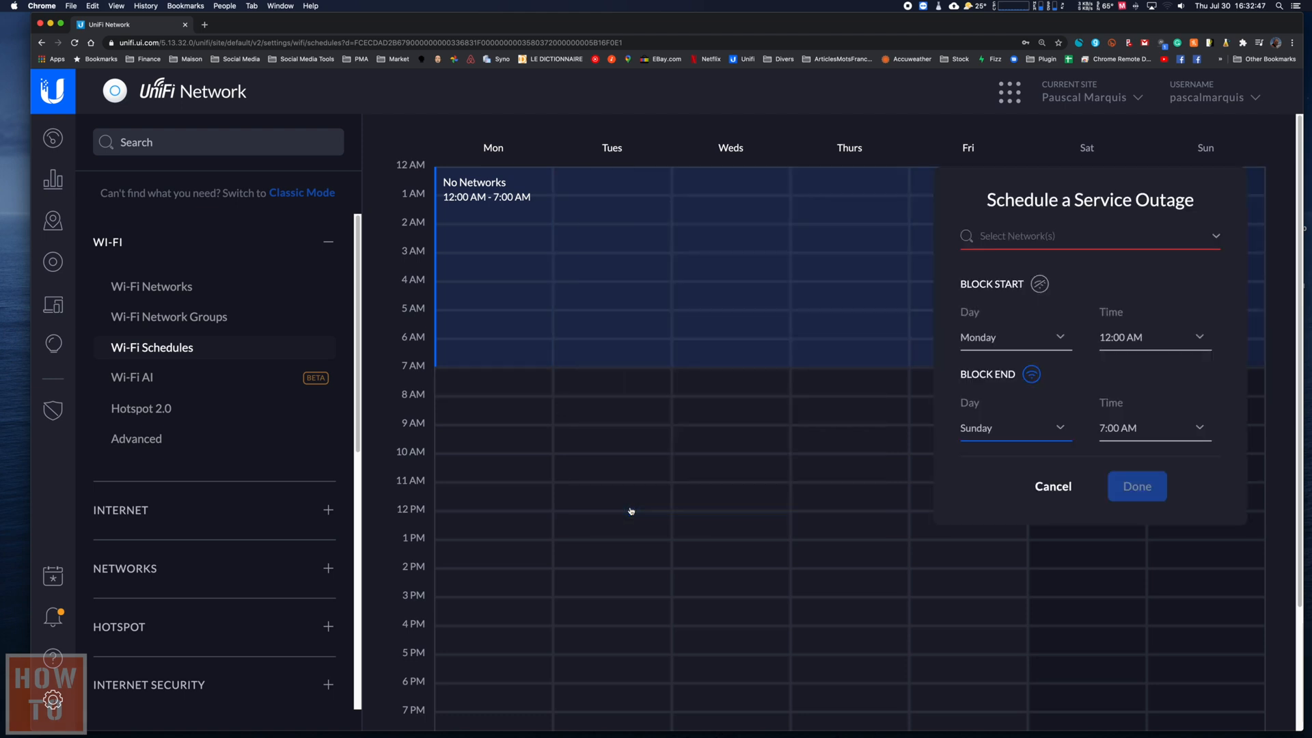
mouse_move(862, 288)
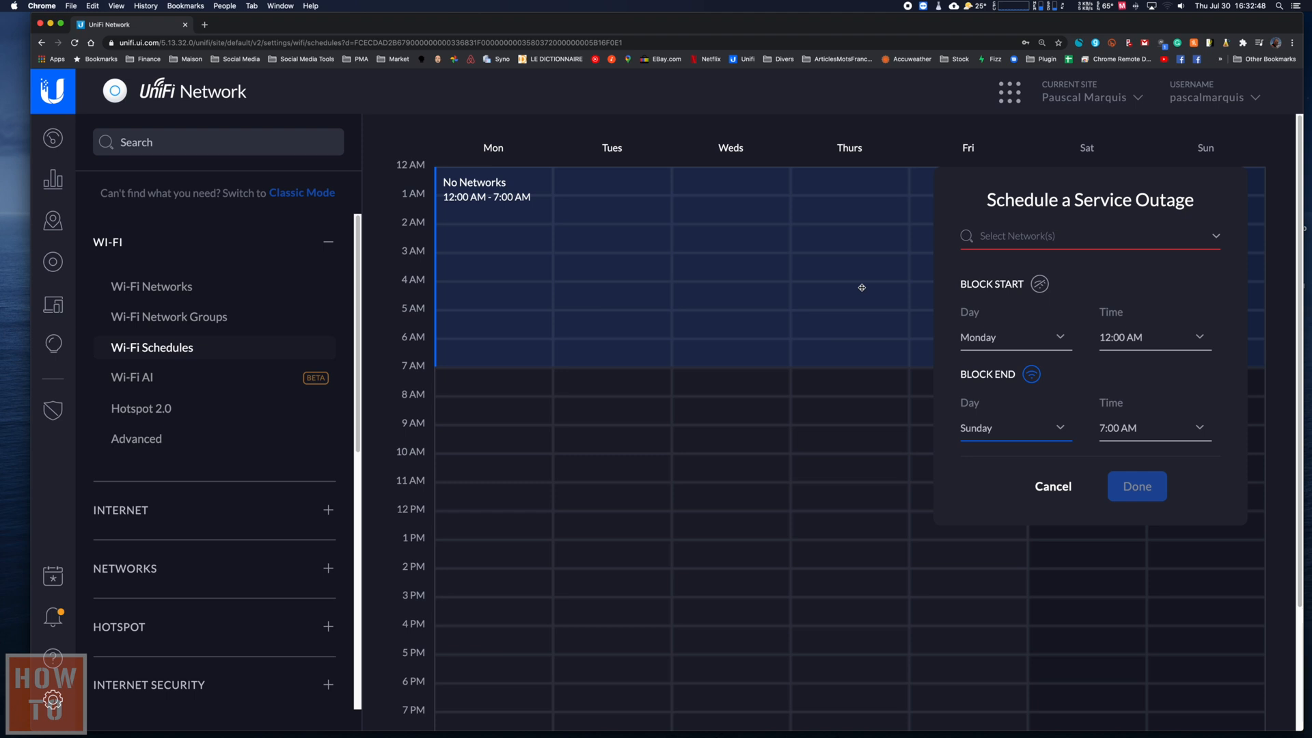
Assign the Kids network to the midnight–7 AM outage and save it.
click(1089, 236)
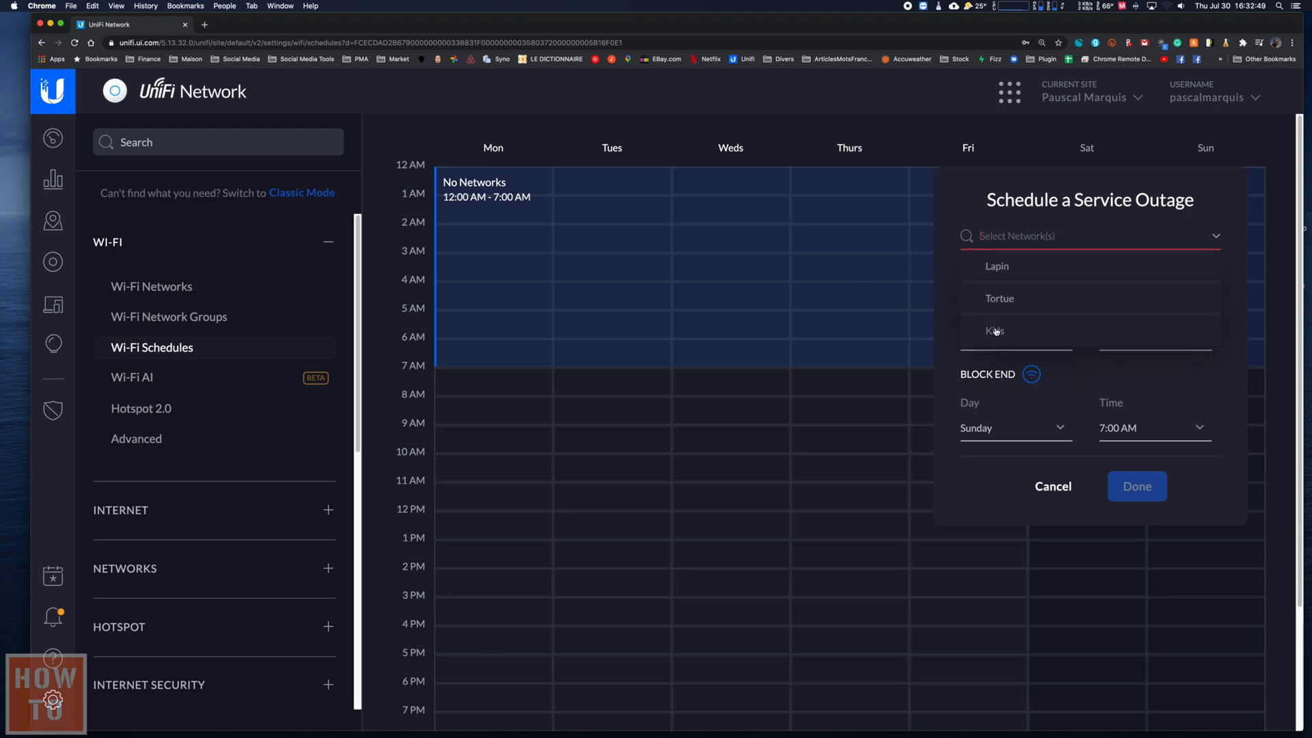
click(995, 331)
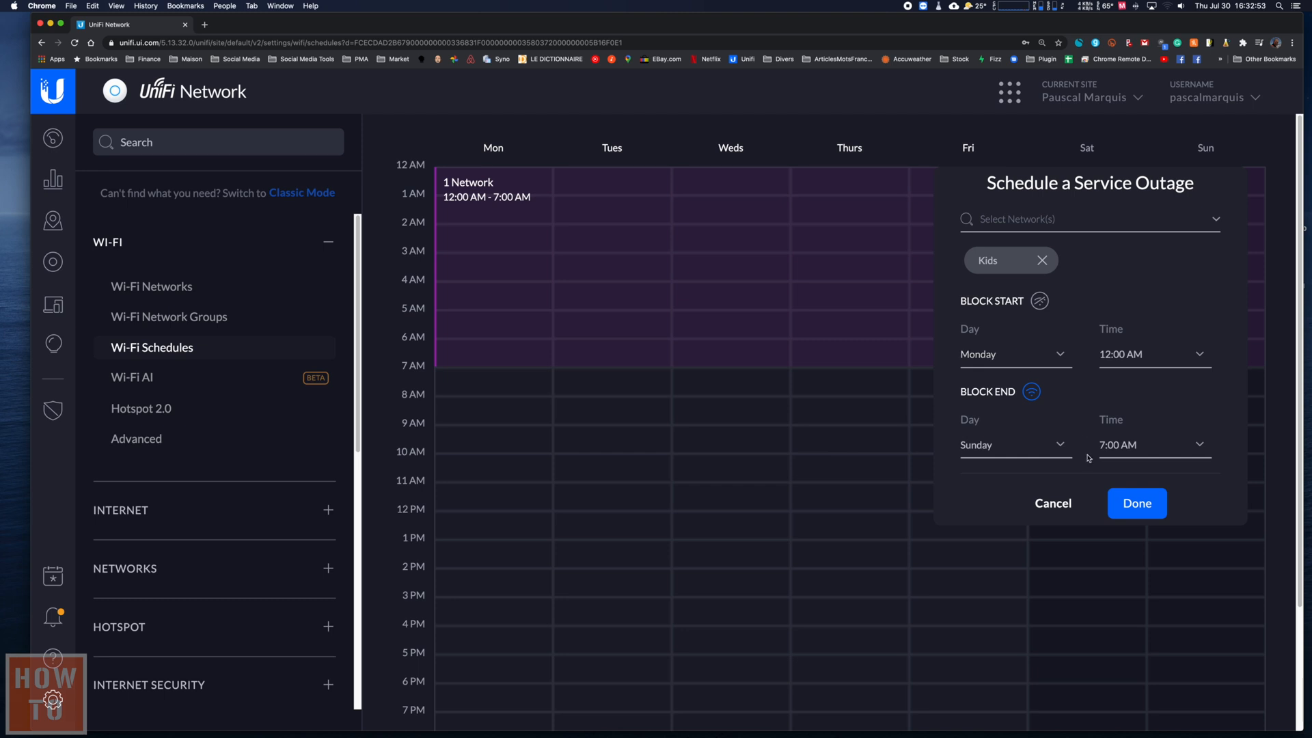
click(1138, 503)
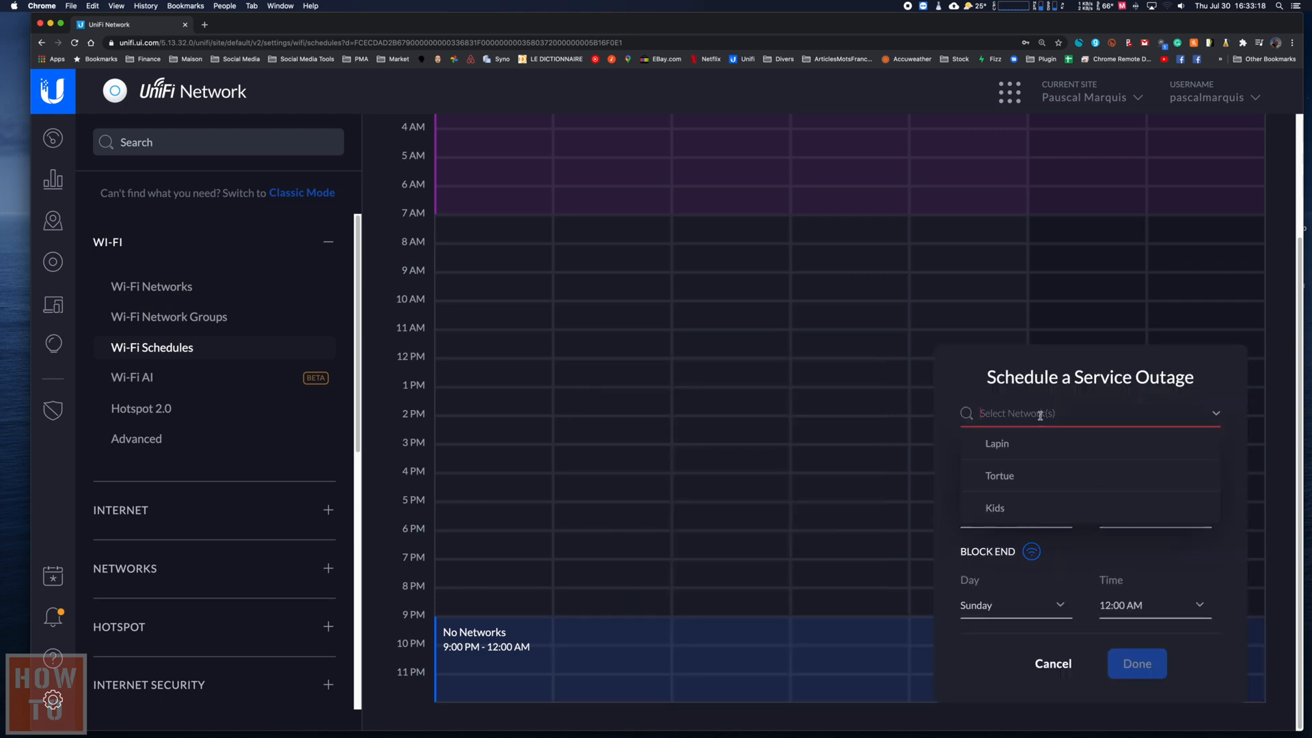
Assign Kids to the 9 PM–midnight Monday–Sunday outage and save it.
click(994, 507)
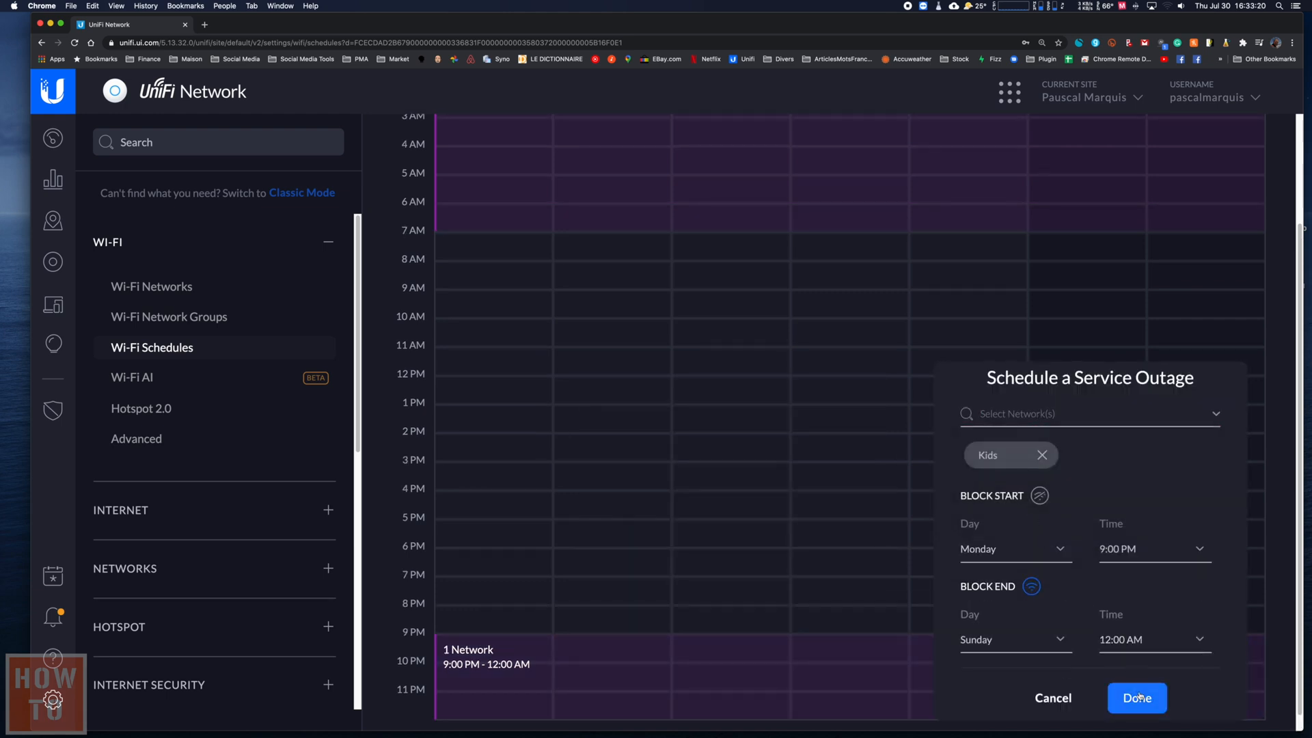
click(1137, 698)
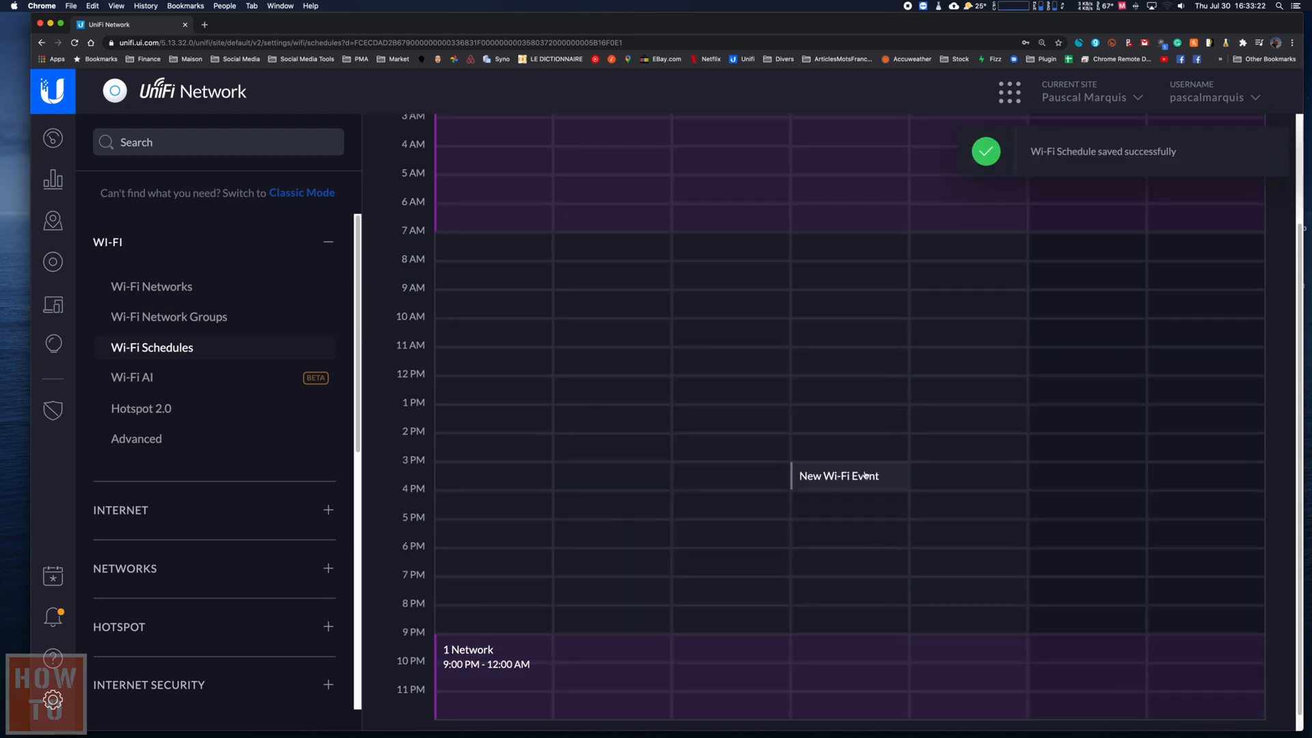
click(52, 262)
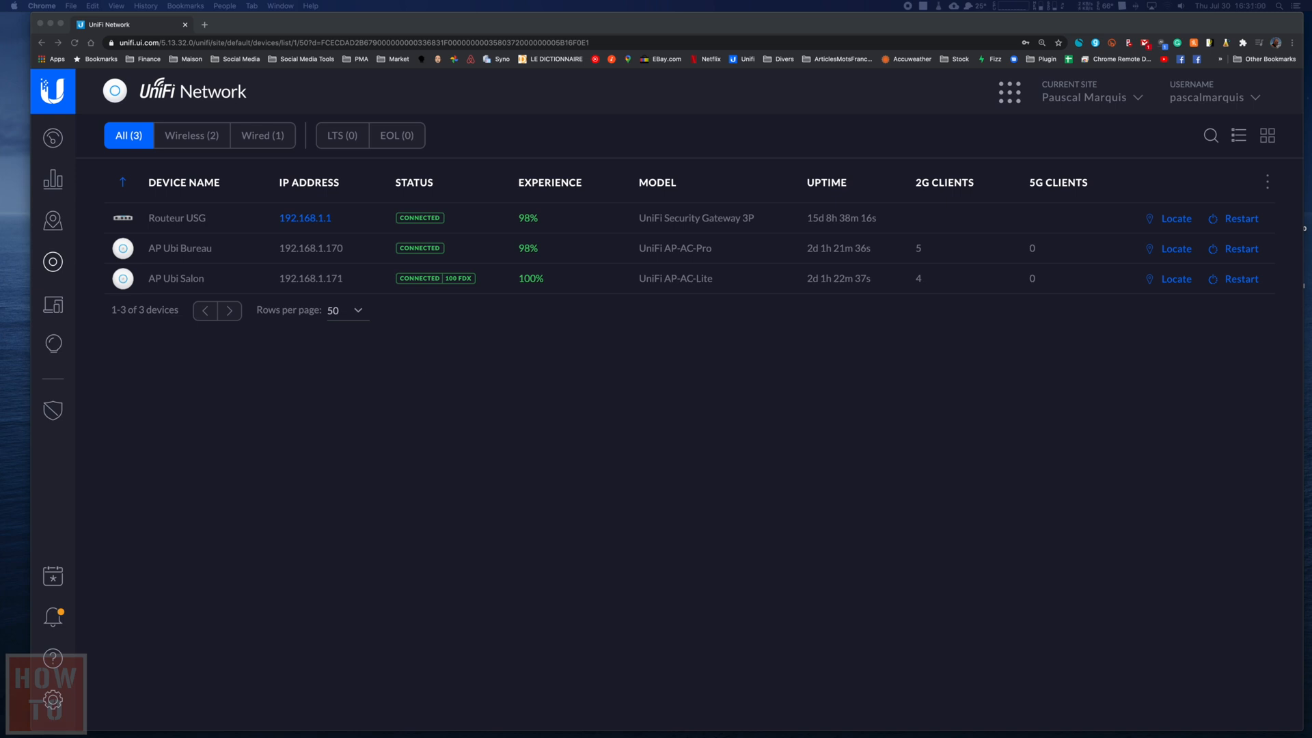
mouse_move(160, 167)
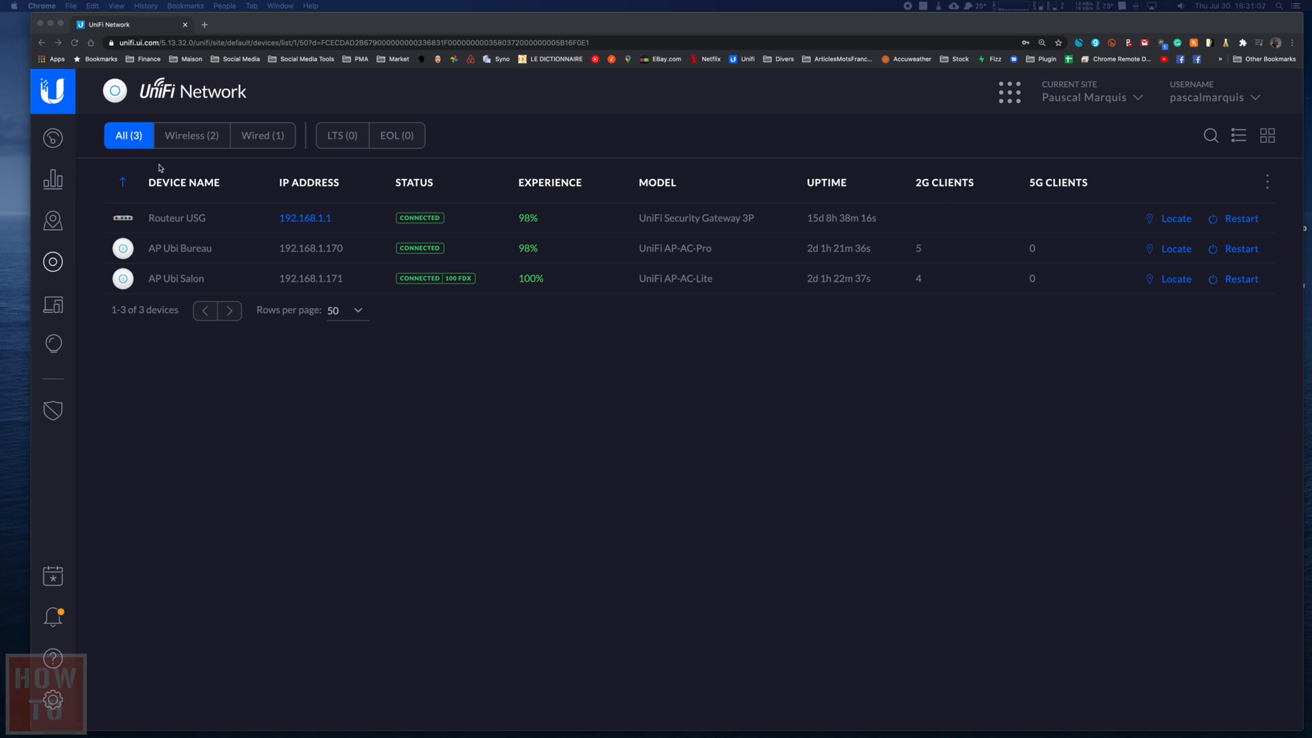